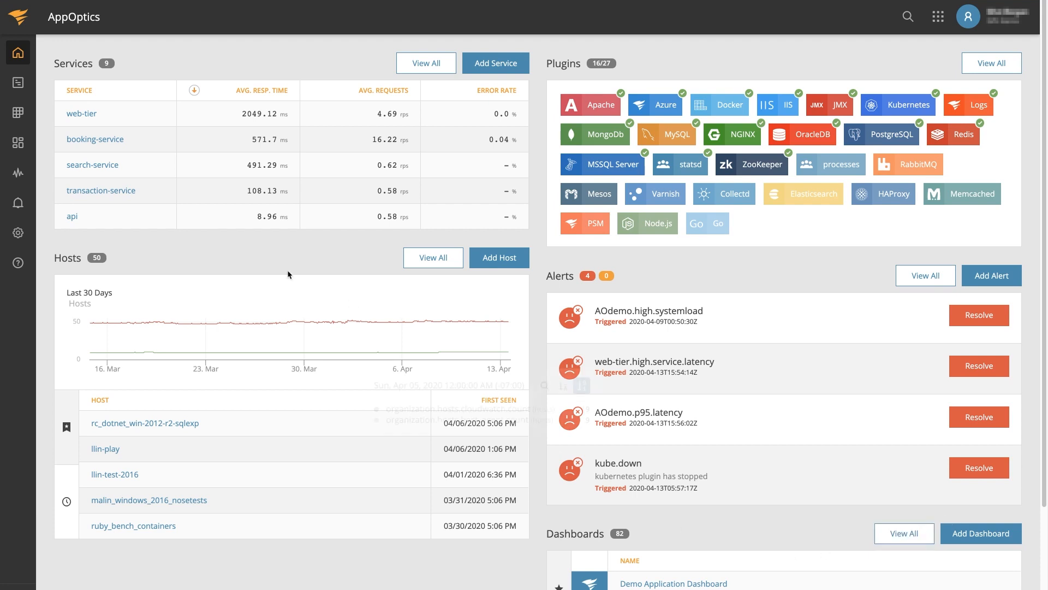
Open search-service from the Services list and view its Details response-time breakdown charts.
left_click(92, 165)
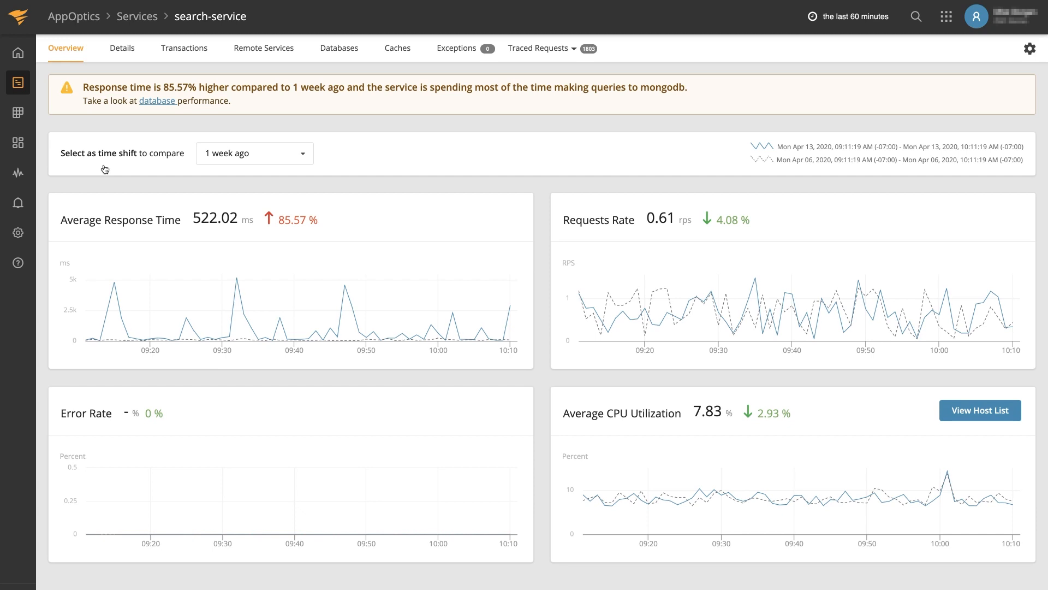
scroll("down", 3)
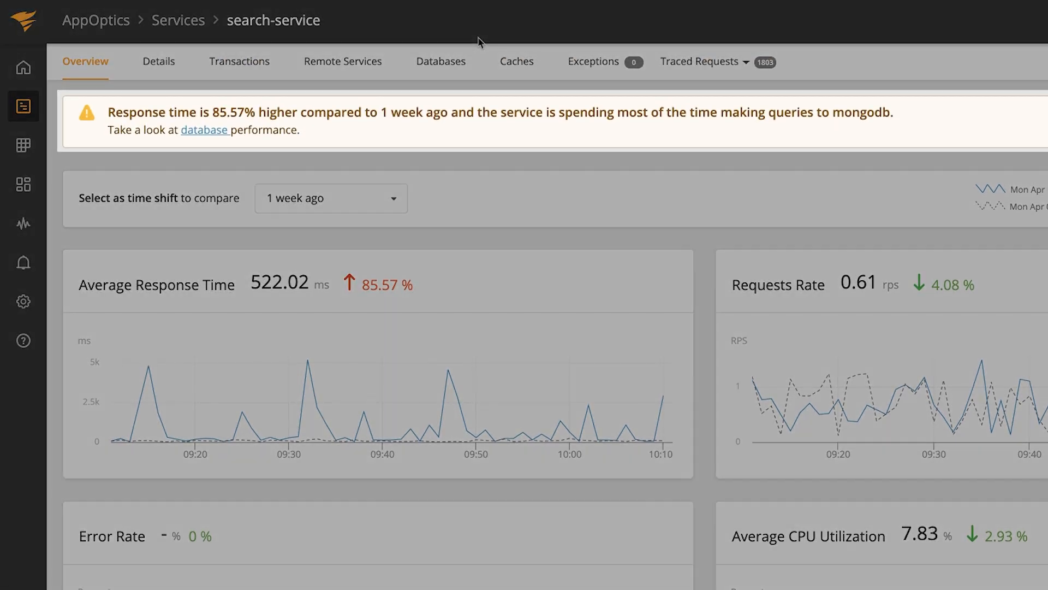
mouse_move(473, 106)
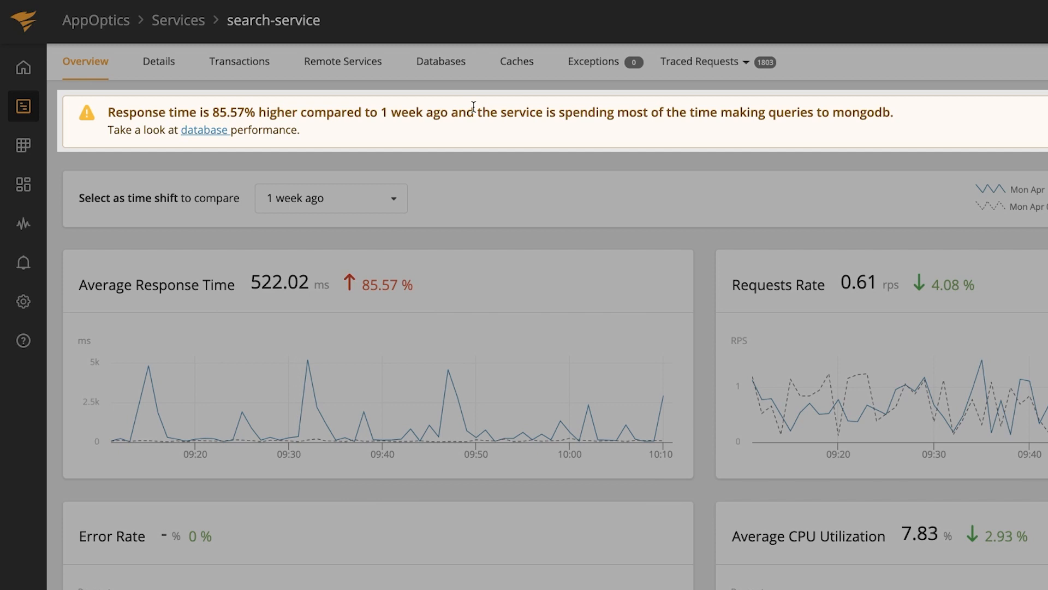
left_click(159, 61)
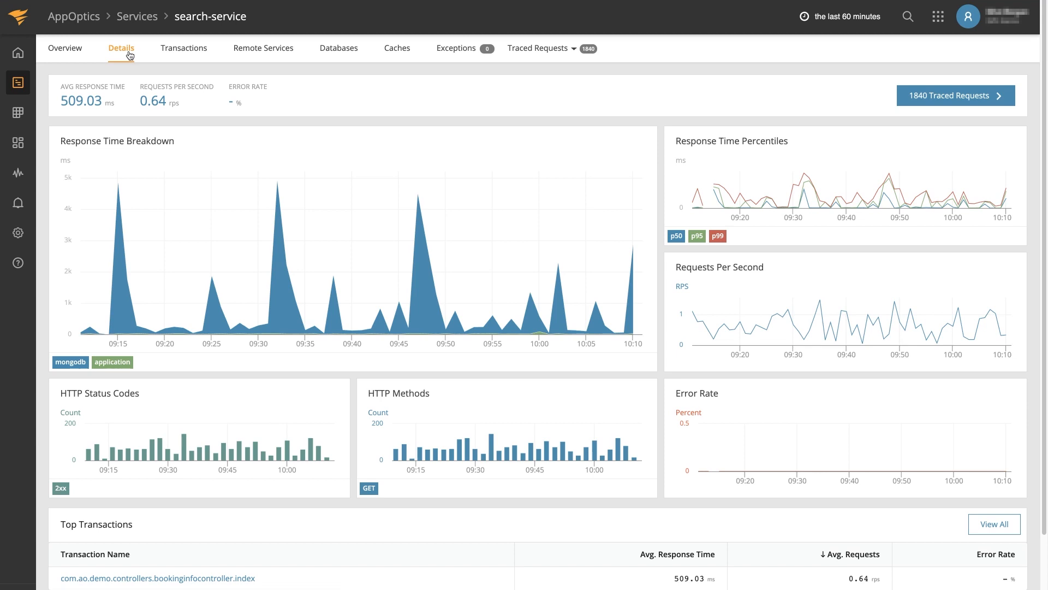
Review the mongodb find booking query timing in Databases, then narrow Traced Requests to the 4.41 sec booking request.
left_click(339, 47)
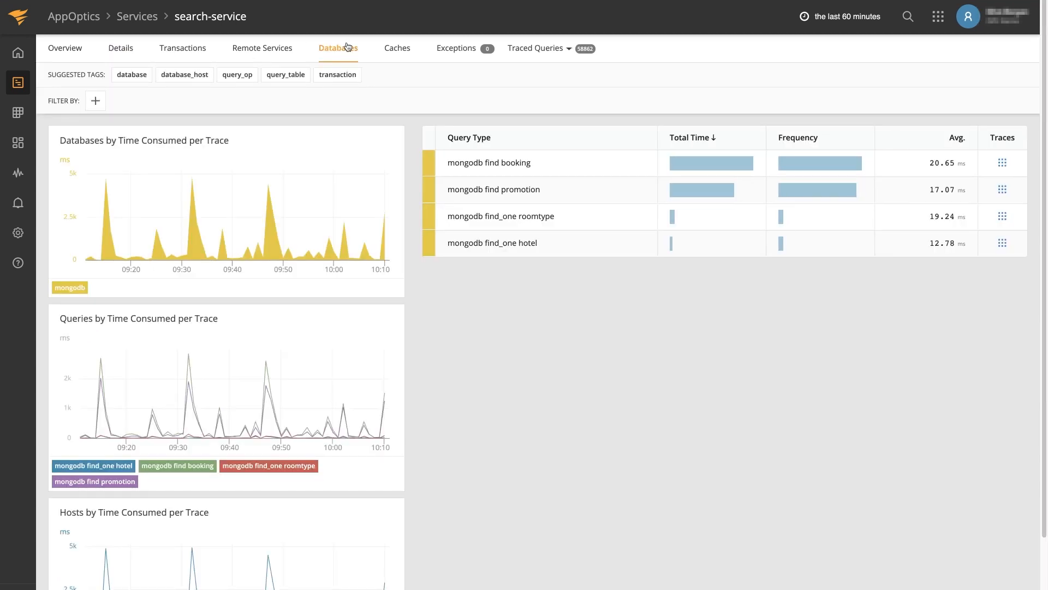
left_click(489, 163)
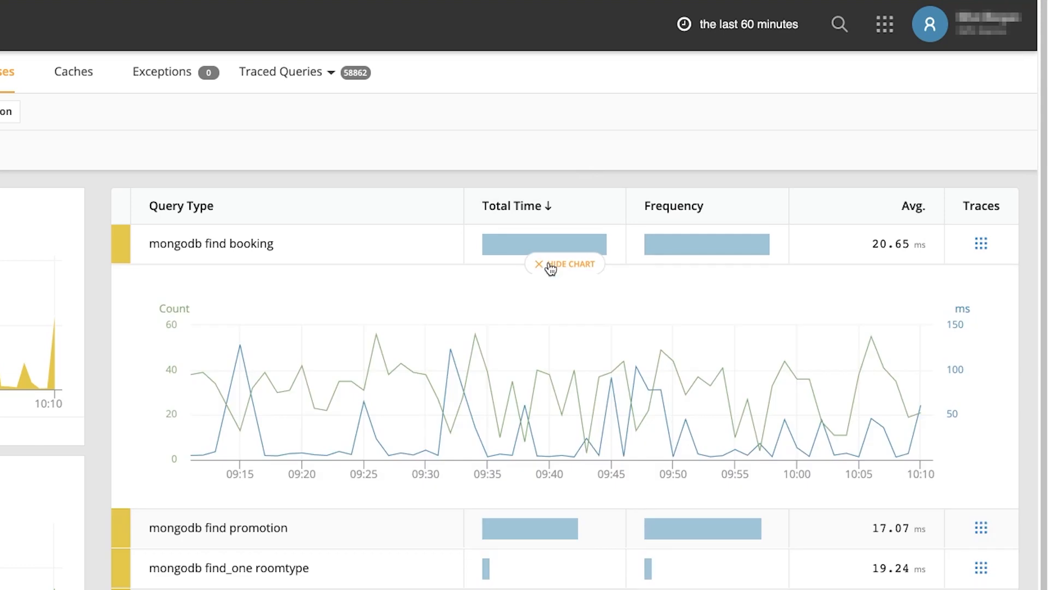
left_click(286, 73)
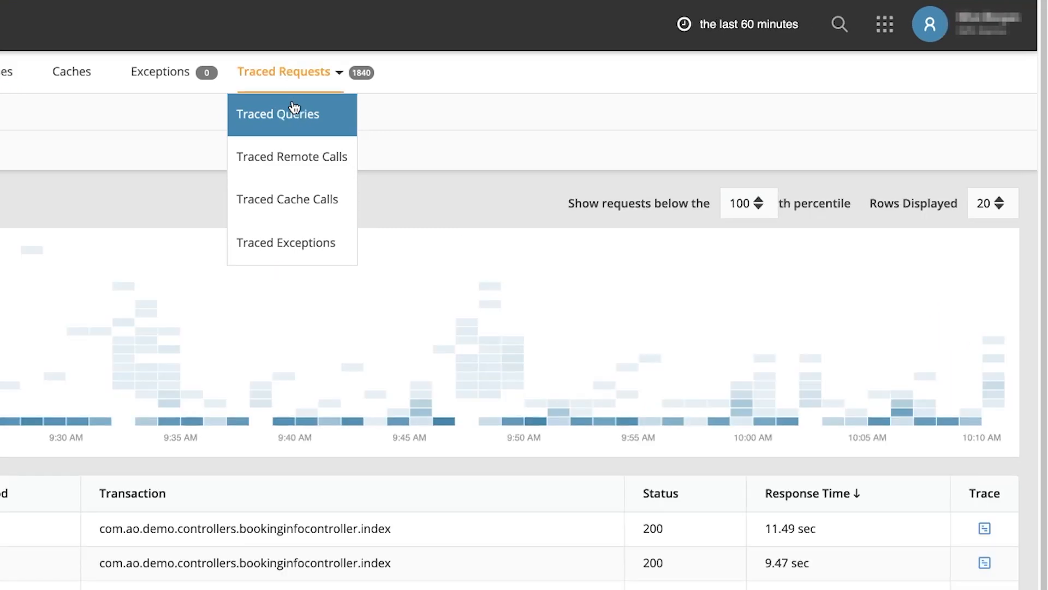
mouse_move(309, 111)
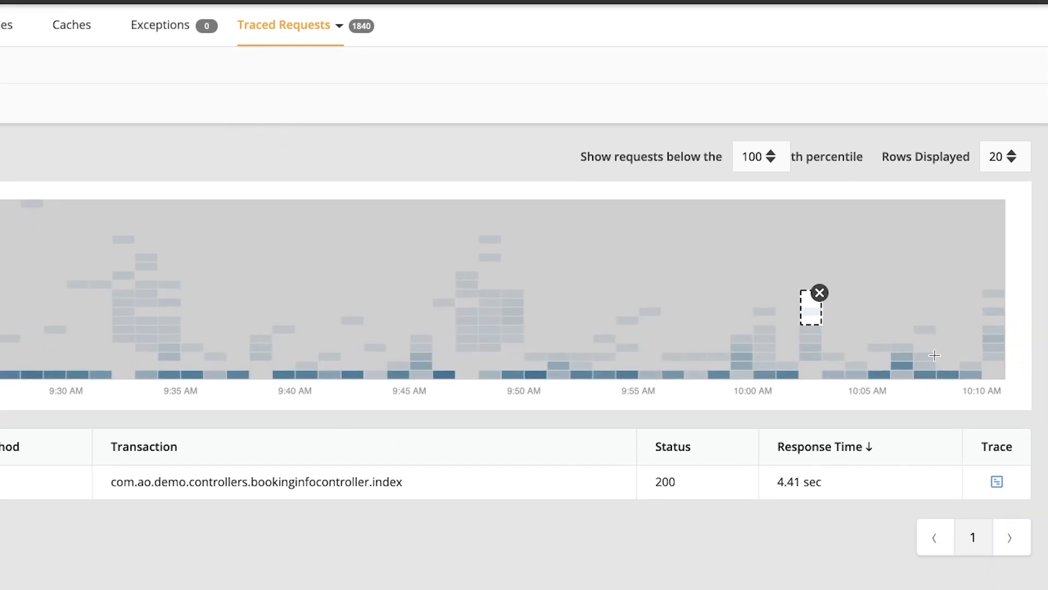
scroll("down", 3)
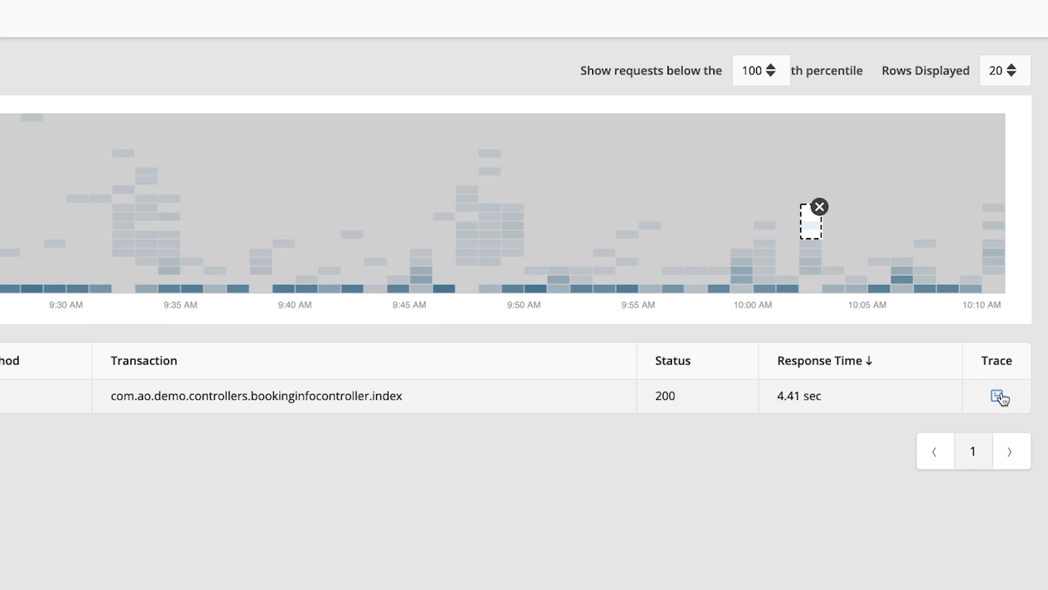
View the 4.41 sec request's trace summary and its span breakdown dominated by mongodb.
left_click(999, 395)
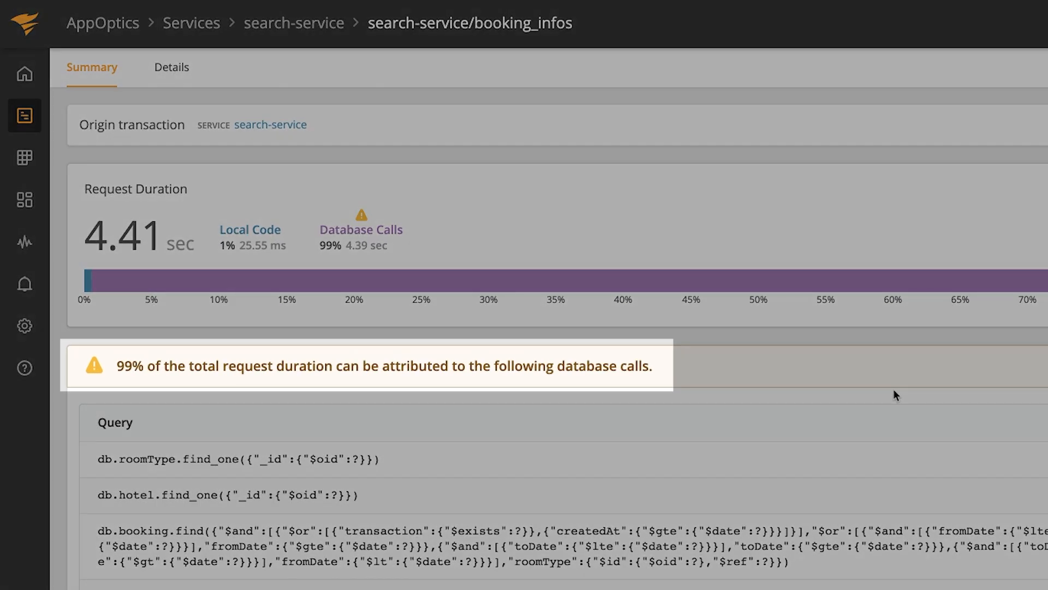
scroll("down", 3)
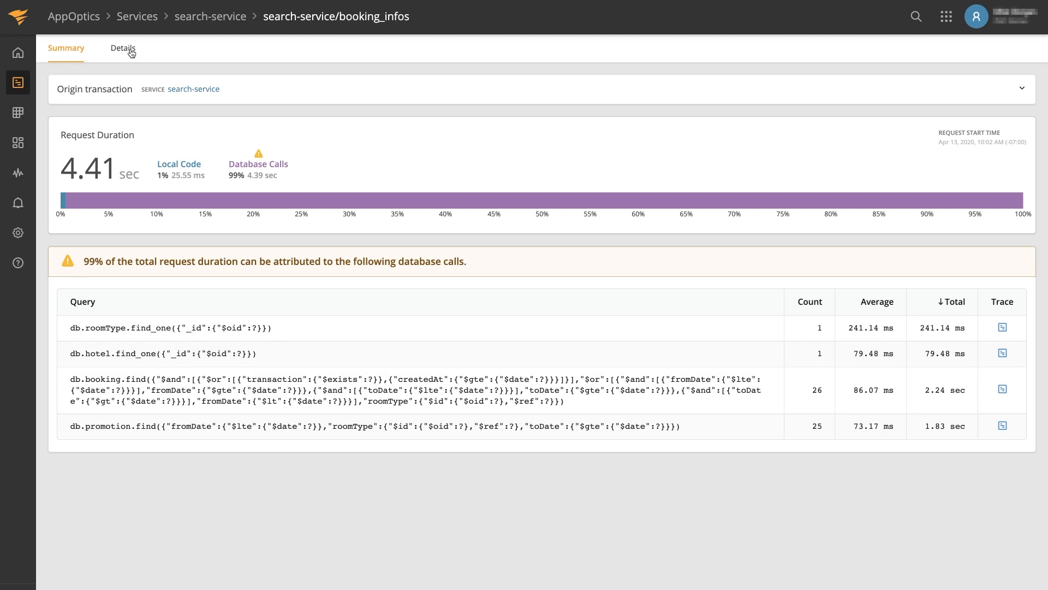
left_click(122, 48)
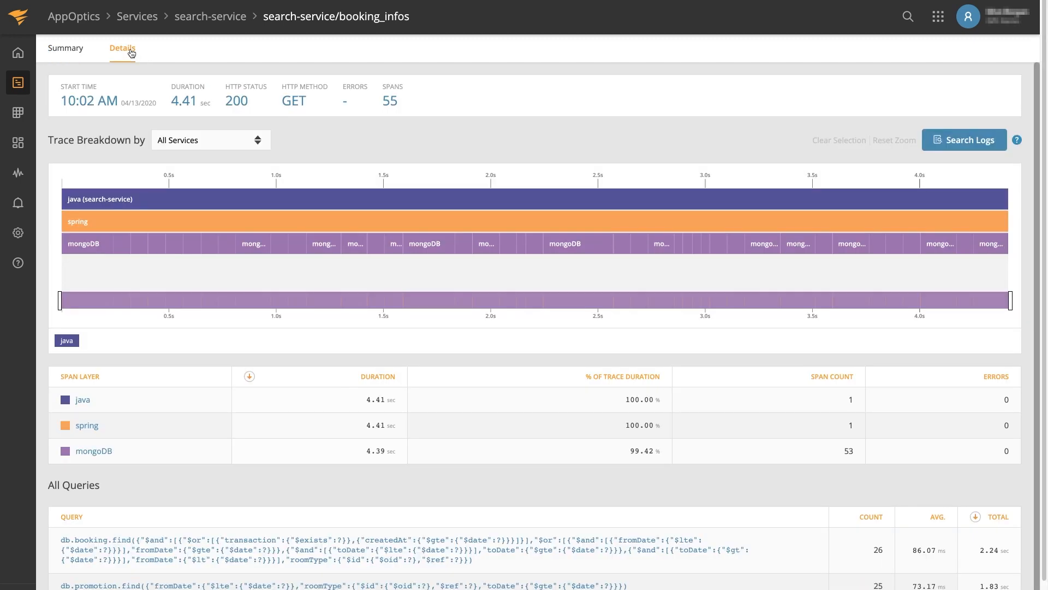
mouse_move(338, 199)
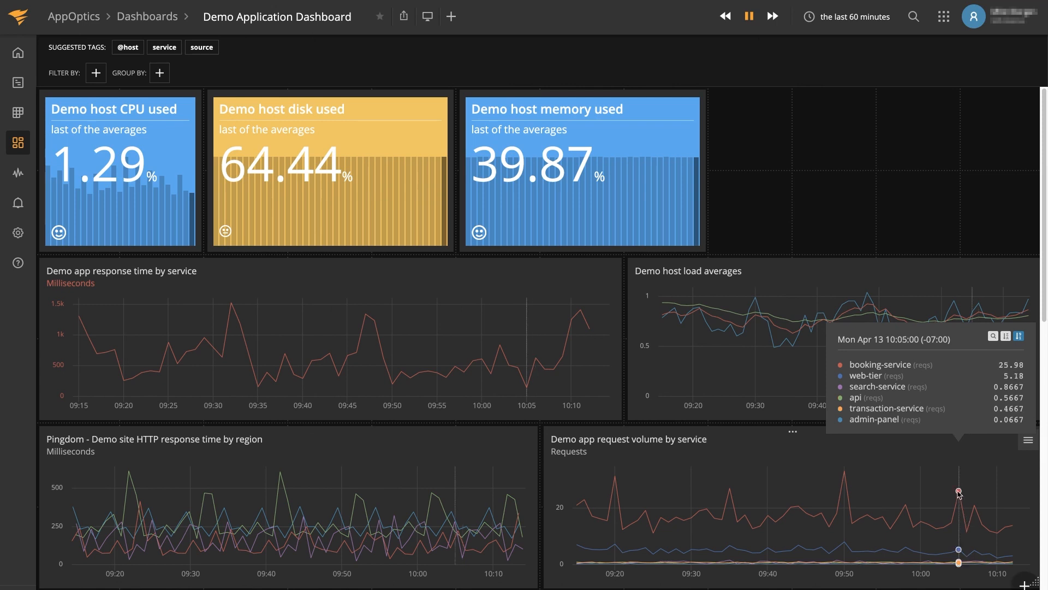
mouse_move(813, 195)
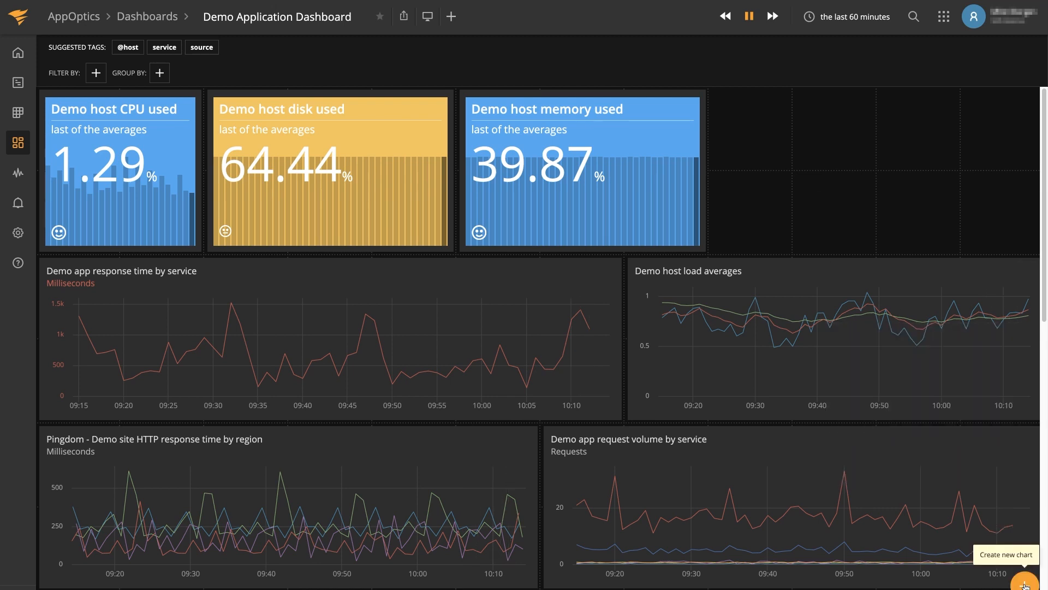
Create a line chart of system.net bytes.rx and bytes.tx named 'System network activity' and save it.
left_click(1026, 587)
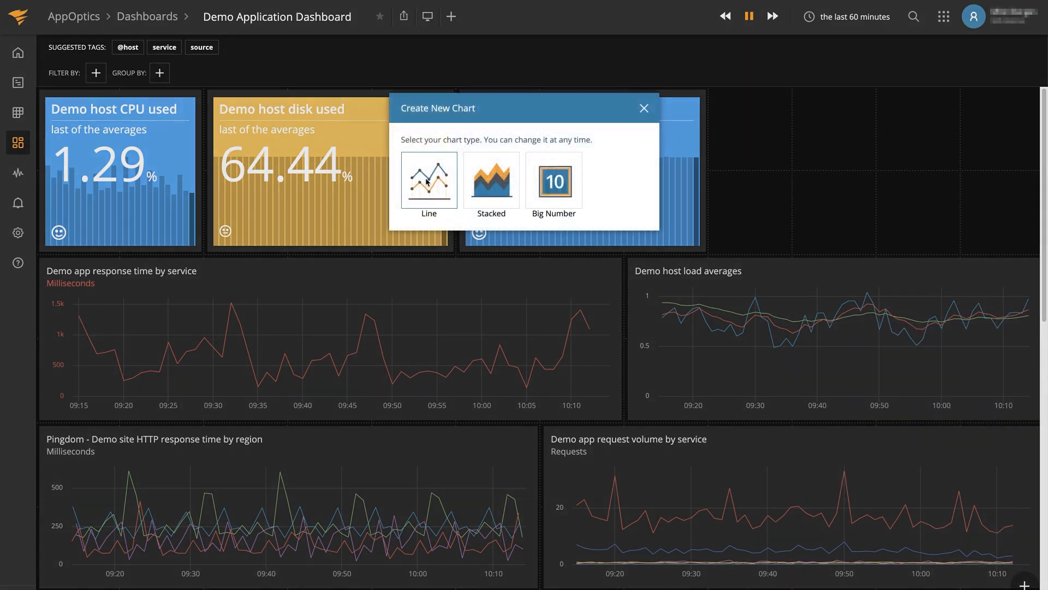
left_click(428, 180)
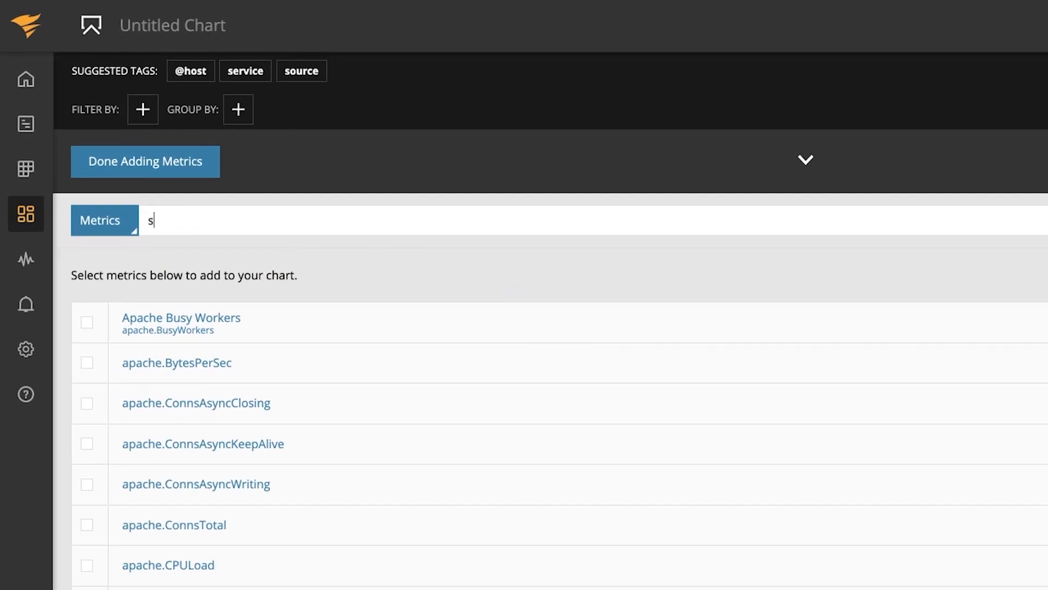
type("ystem.net")
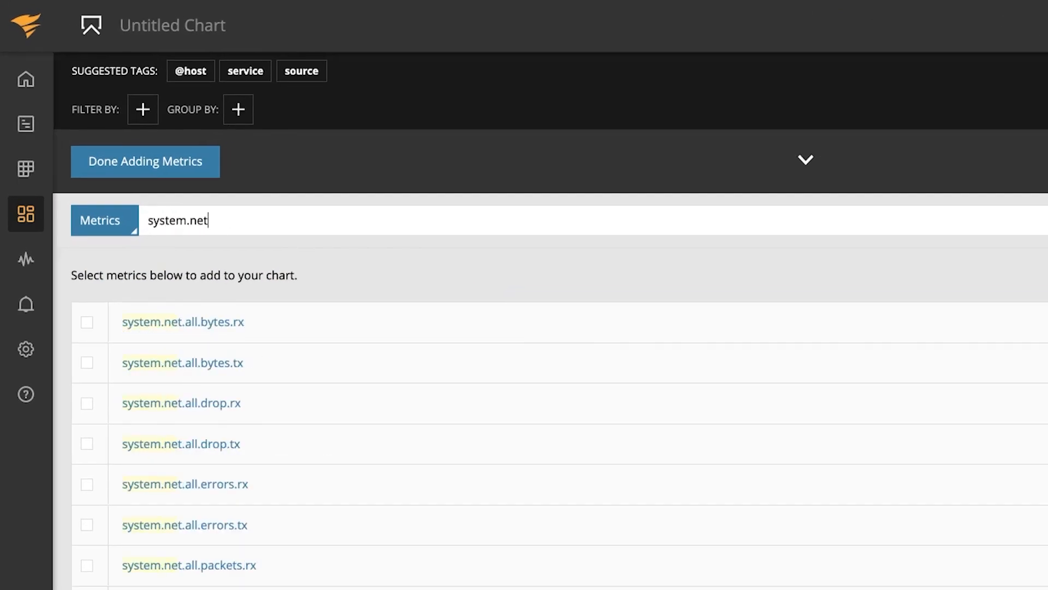
left_click(86, 321)
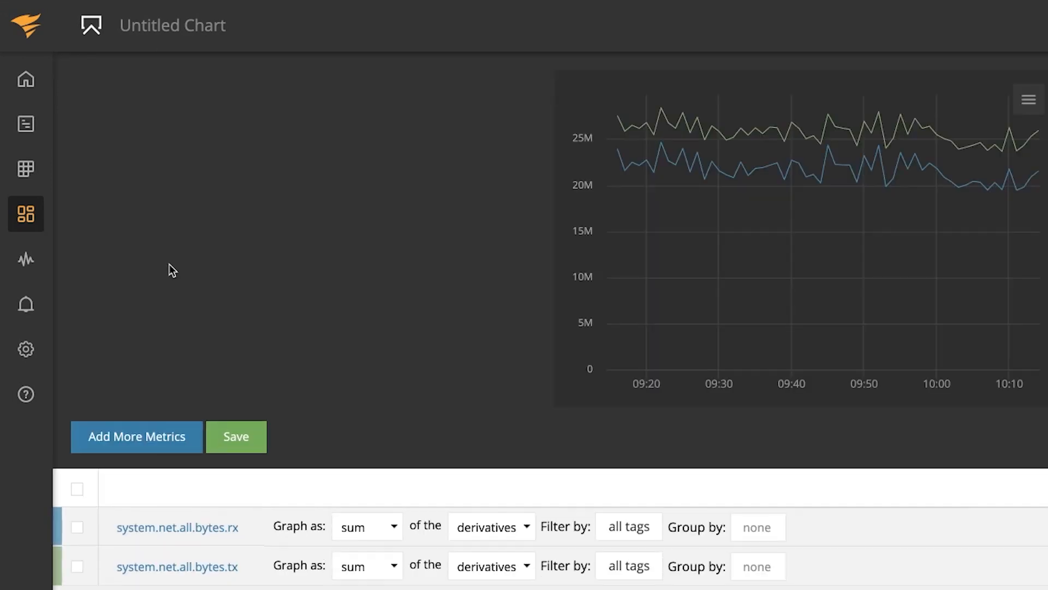
type("System network ac")
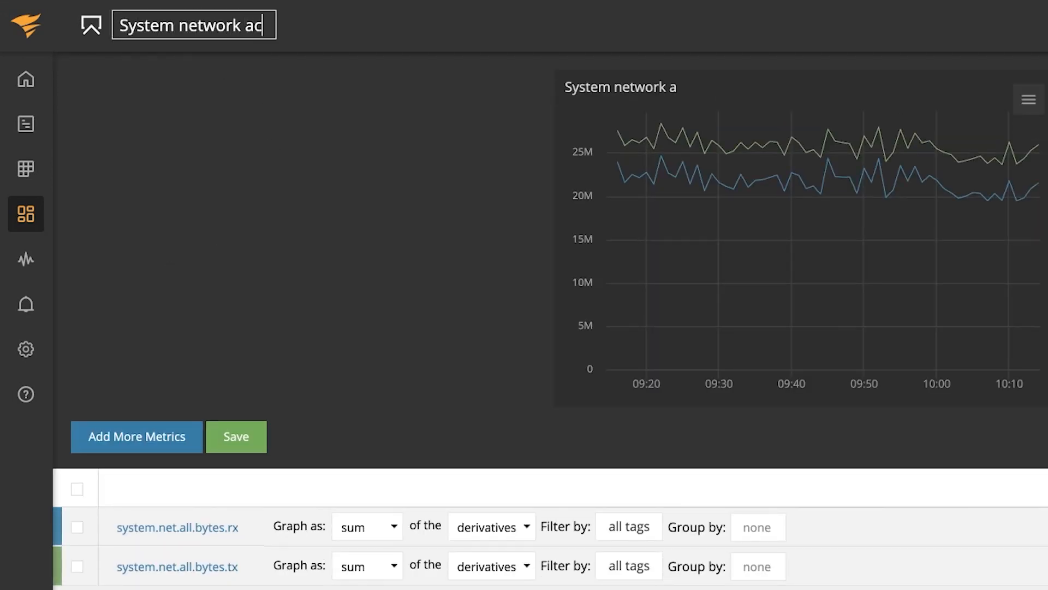
type("tivity")
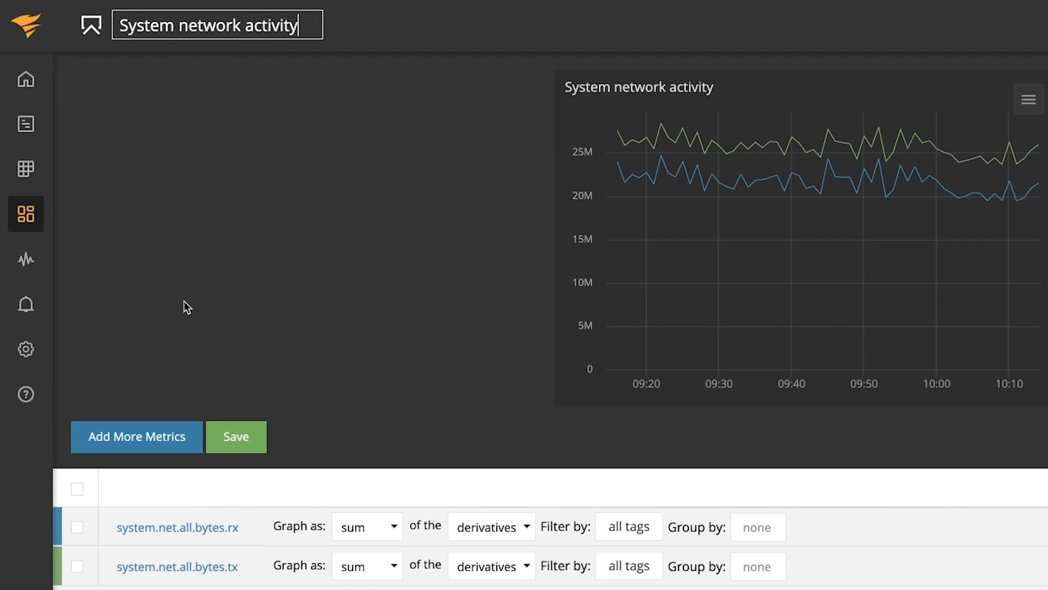
left_click(236, 437)
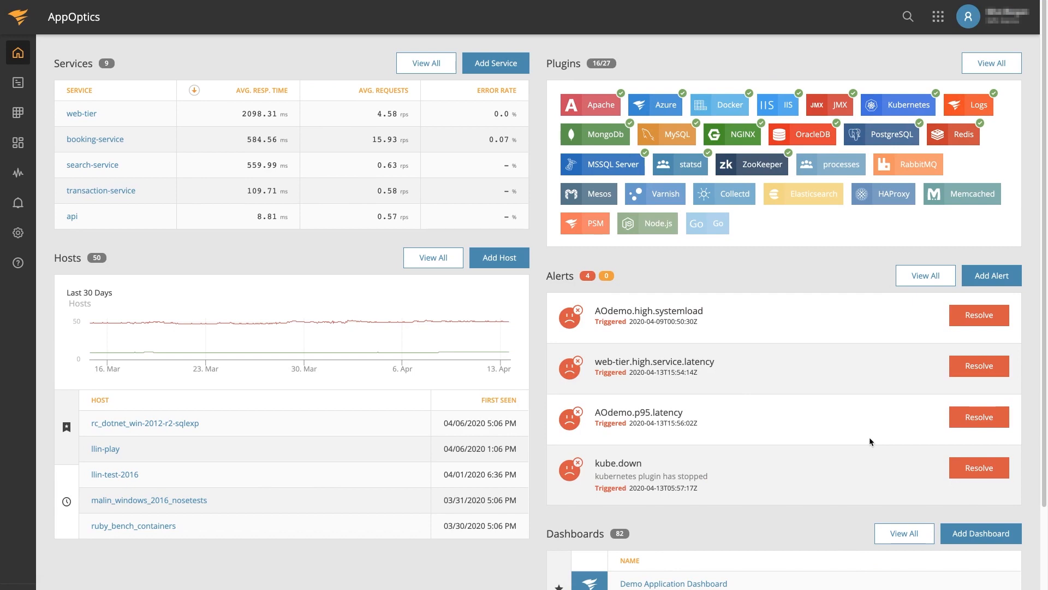
mouse_move(519, 99)
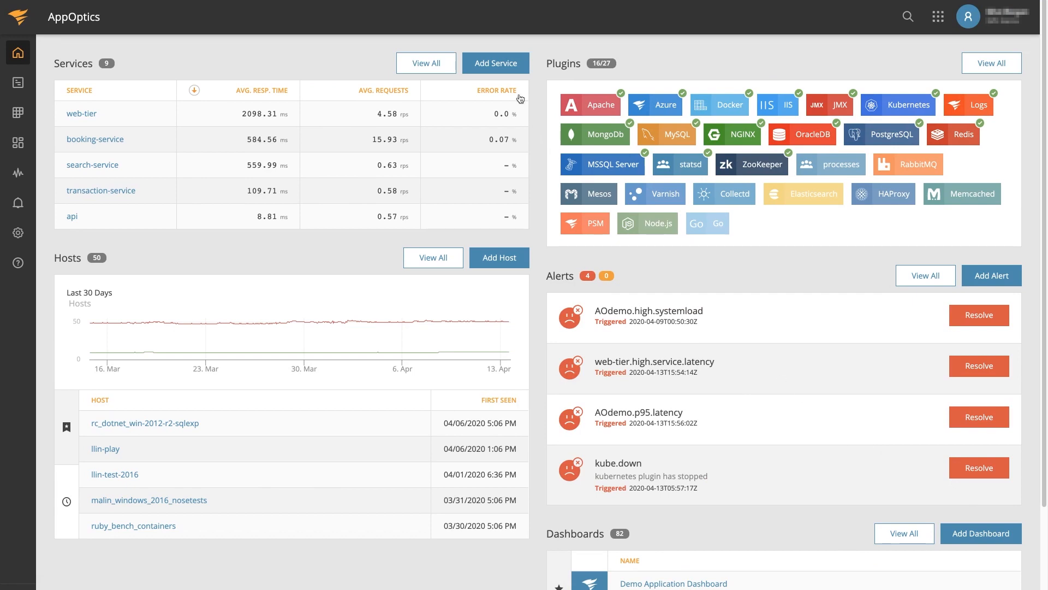
Start Add Host to reach the Snap Agent install wizard's platform selection.
left_click(495, 63)
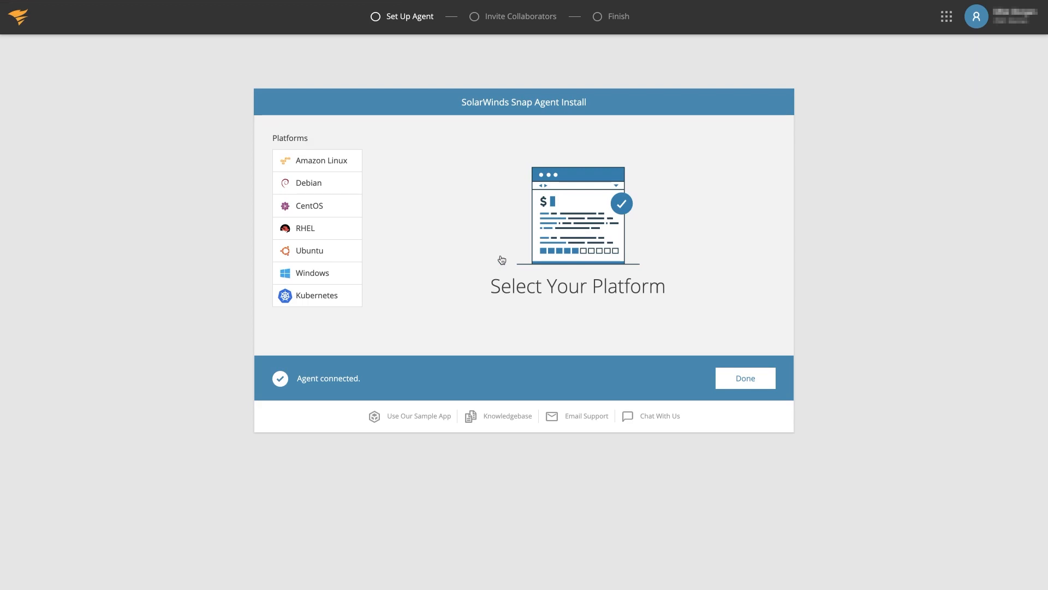
Show the Windows agent install instructions with the API token, then finish with Done.
left_click(312, 273)
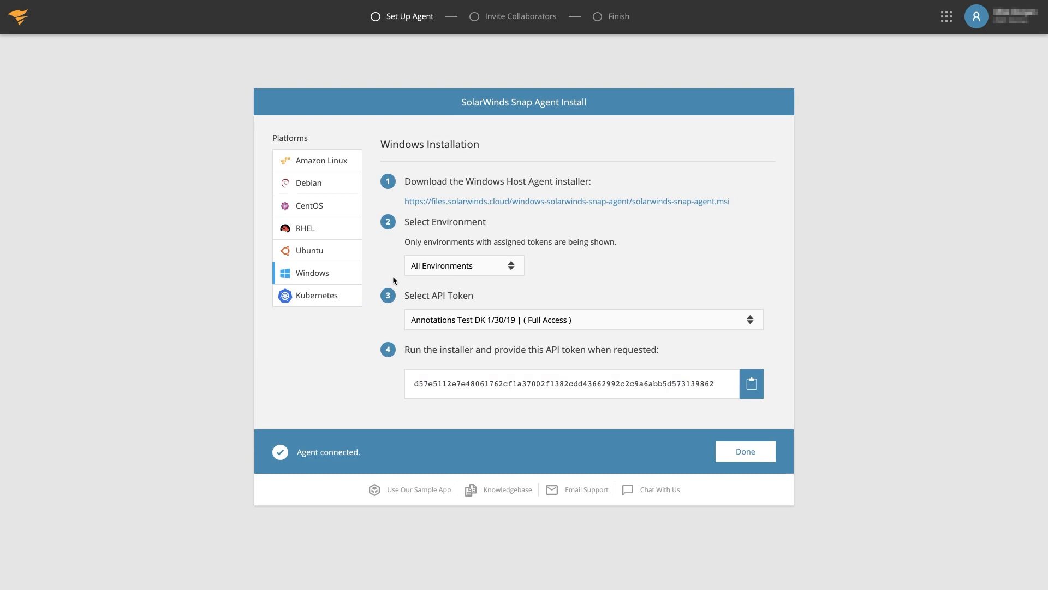
left_click(744, 451)
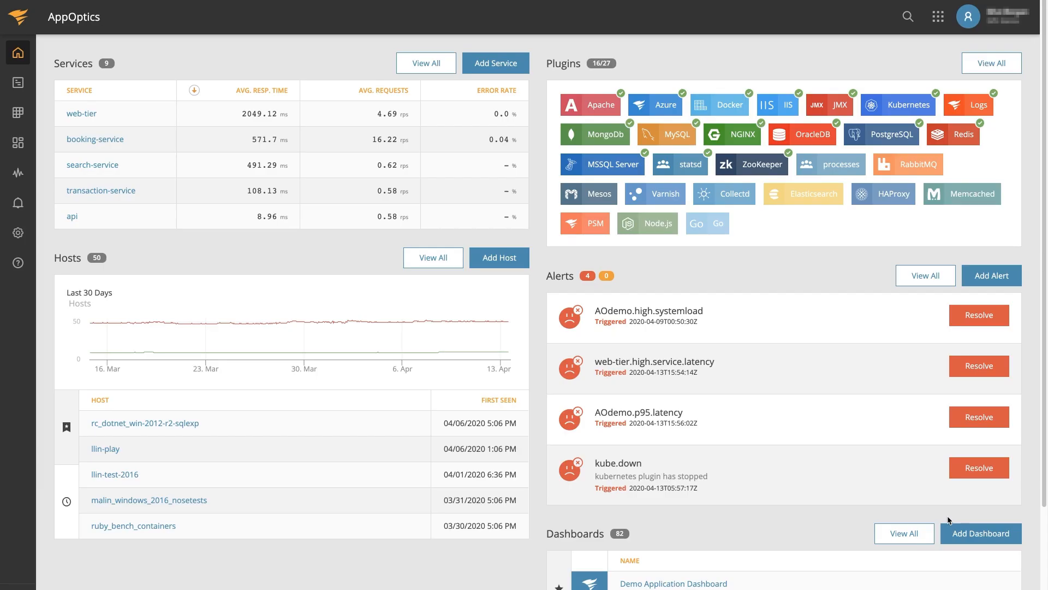